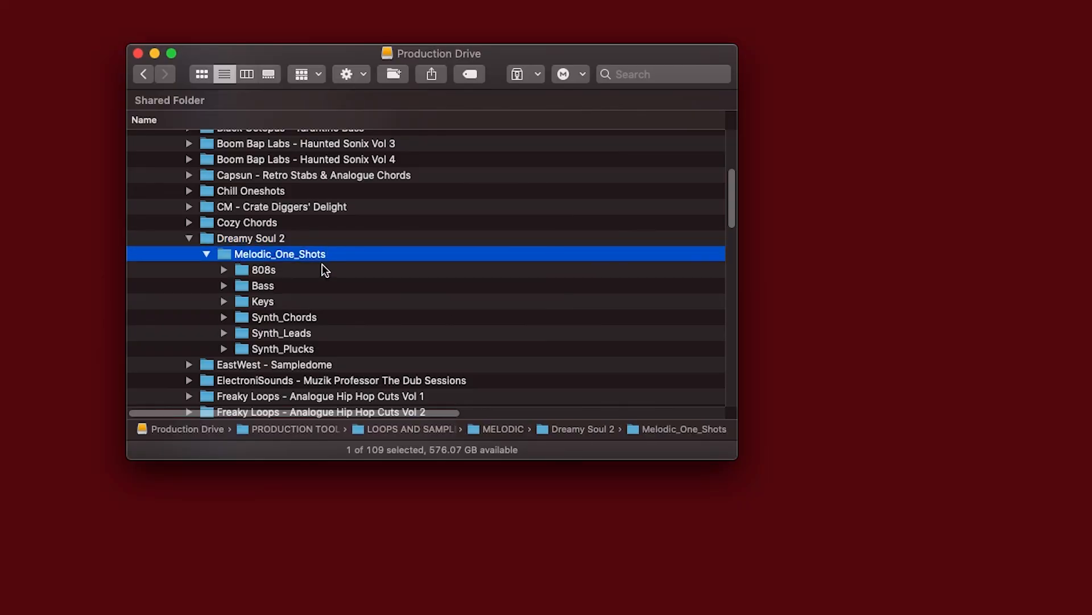
{"action": "mouse_move", "coordinate": [321, 361]}
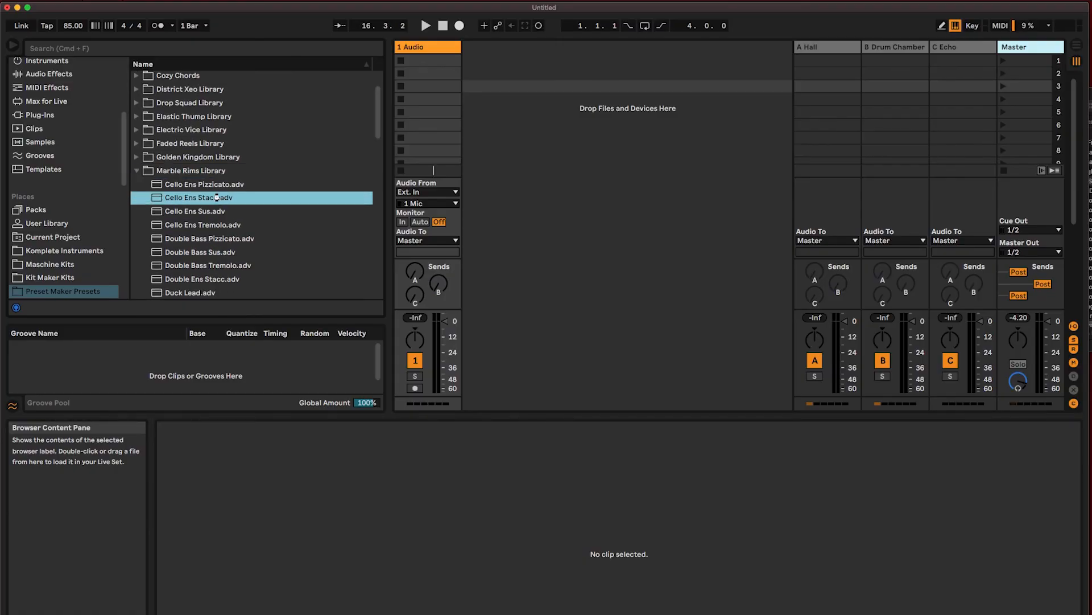
- Load the Cello Ens Stacc.adv preset from the Marble Rims Library as a new MIDI track
{"action": "double_click", "coordinate": [199, 197]}
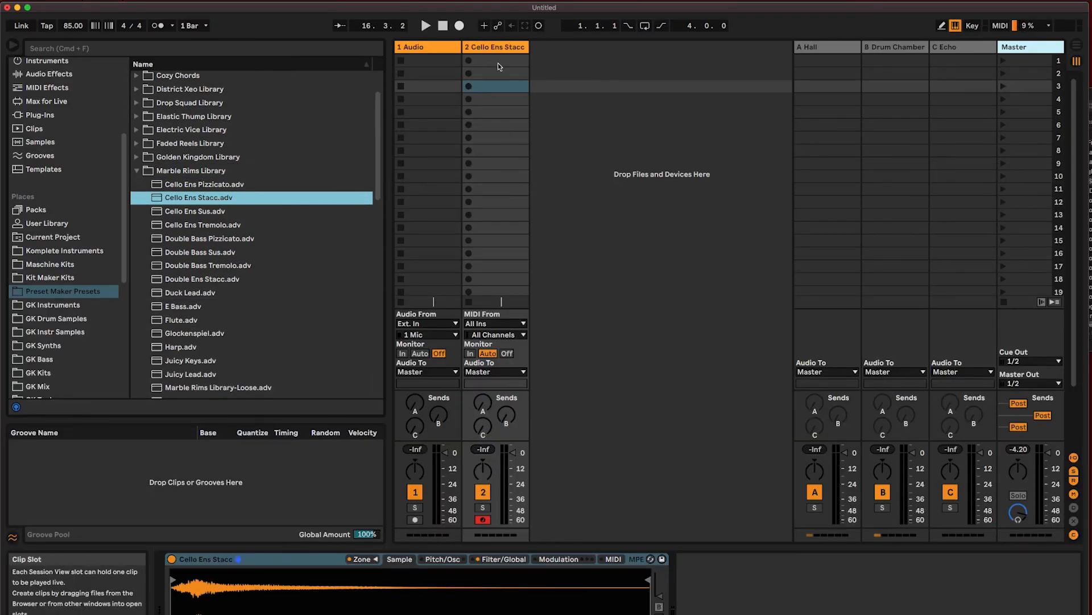